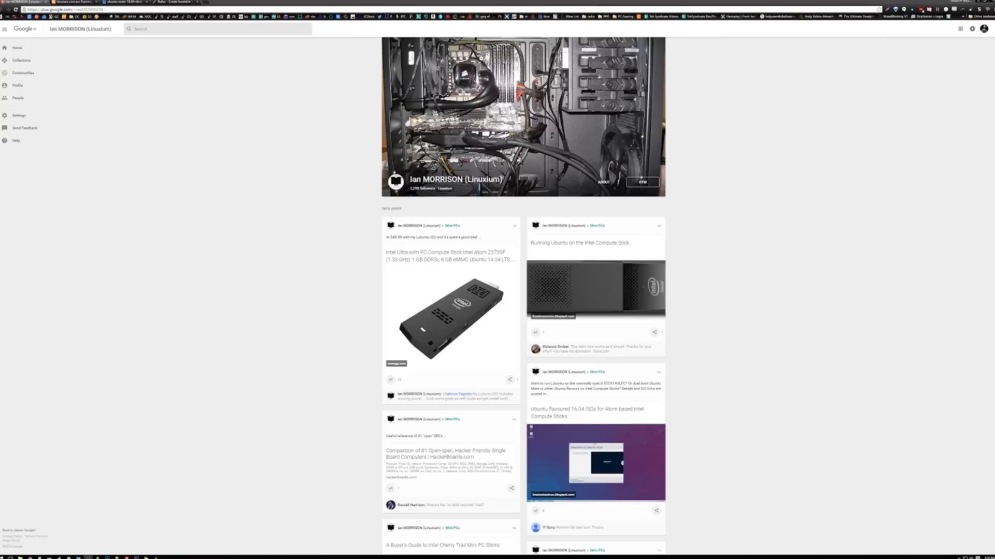
# - Scroll through the Intel Compute Stick Ubuntu post to its flavour list and comments
pyautogui.scroll(-3)
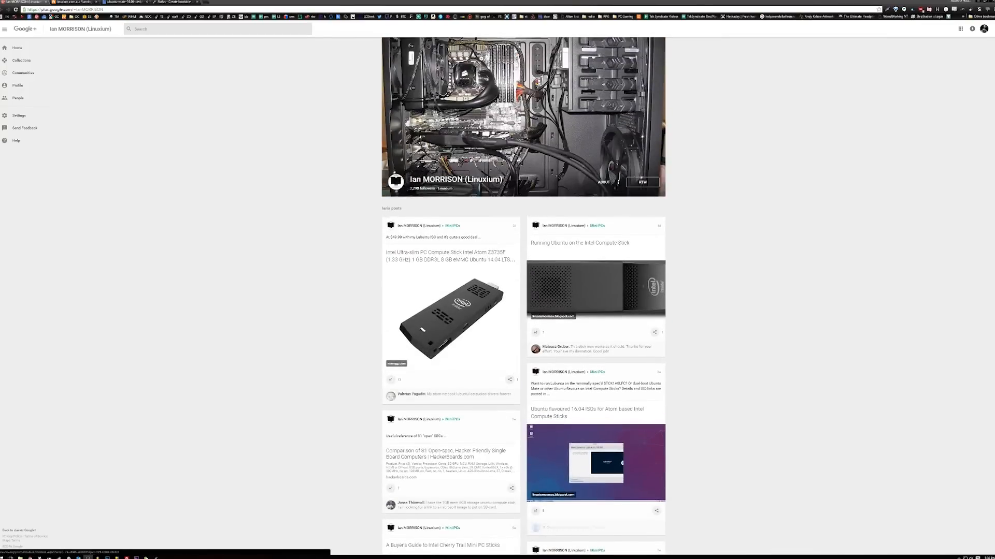
pyautogui.scroll(-3)
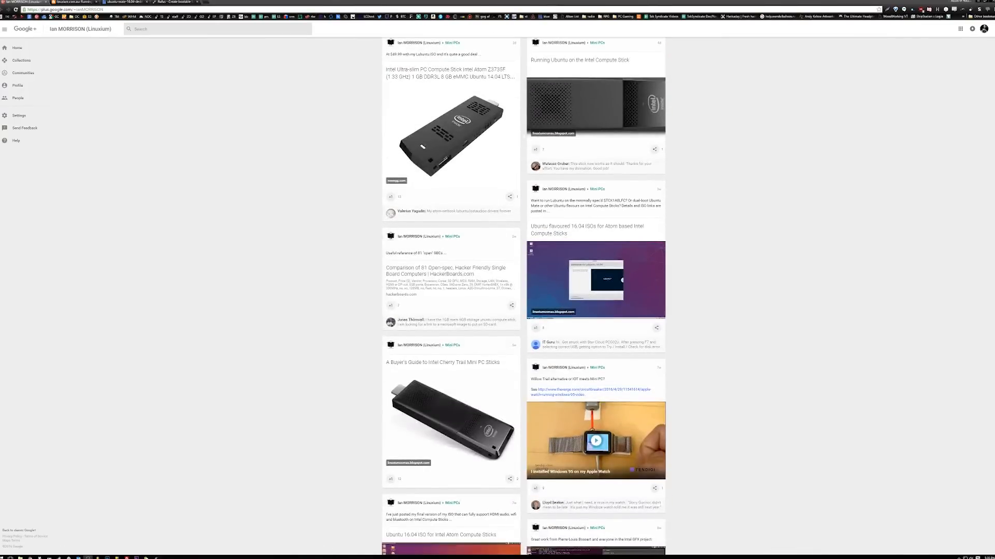
pyautogui.scroll(3)
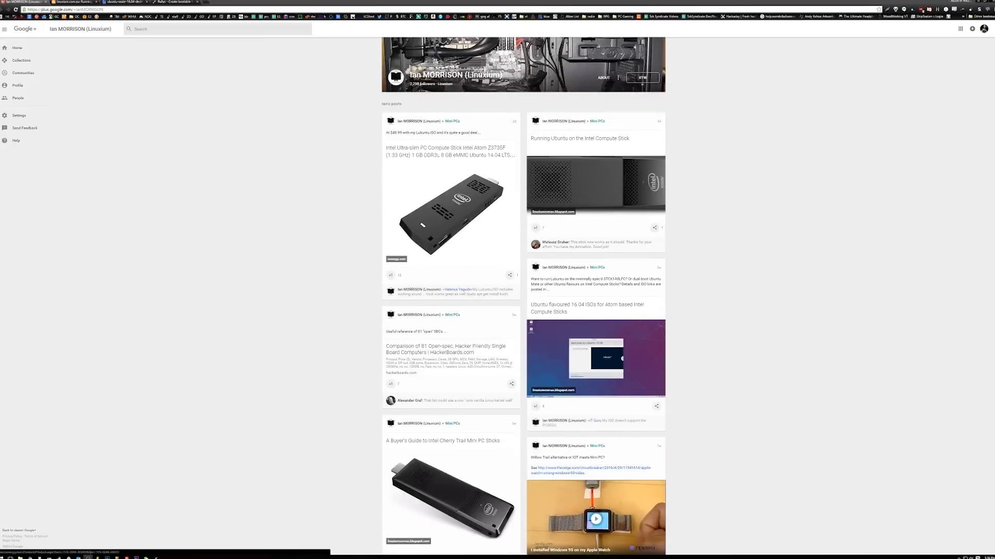
pyautogui.scroll(-3)
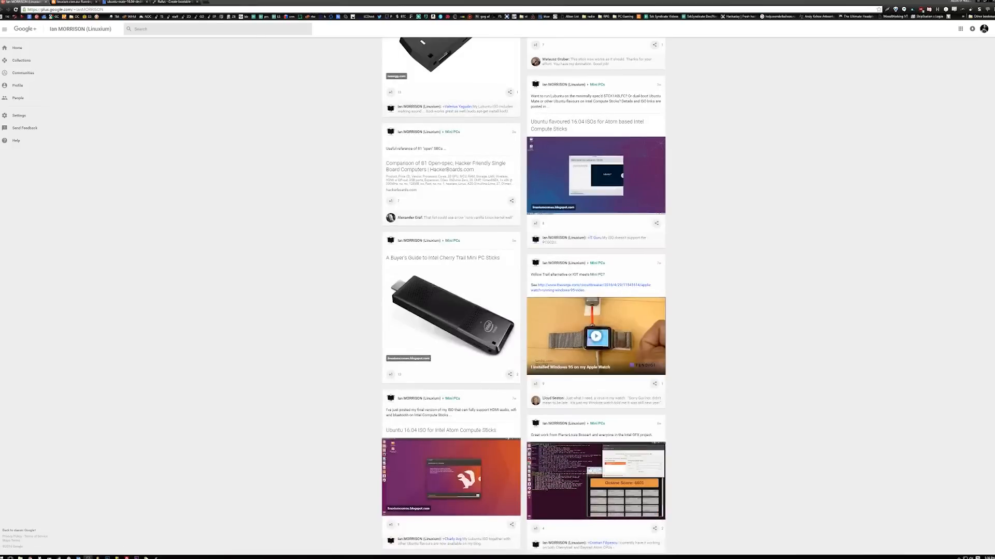
pyautogui.scroll(3)
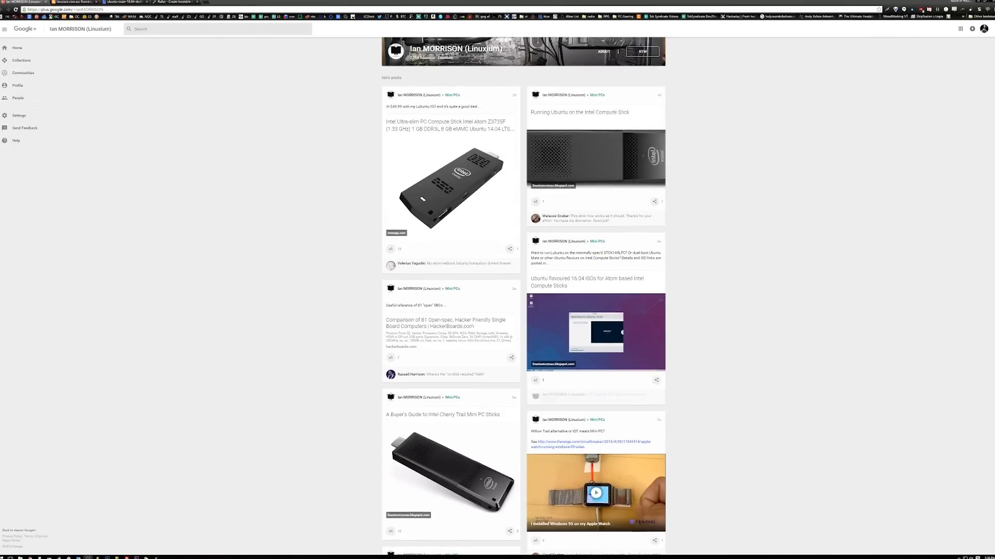
pyautogui.scroll(-3)
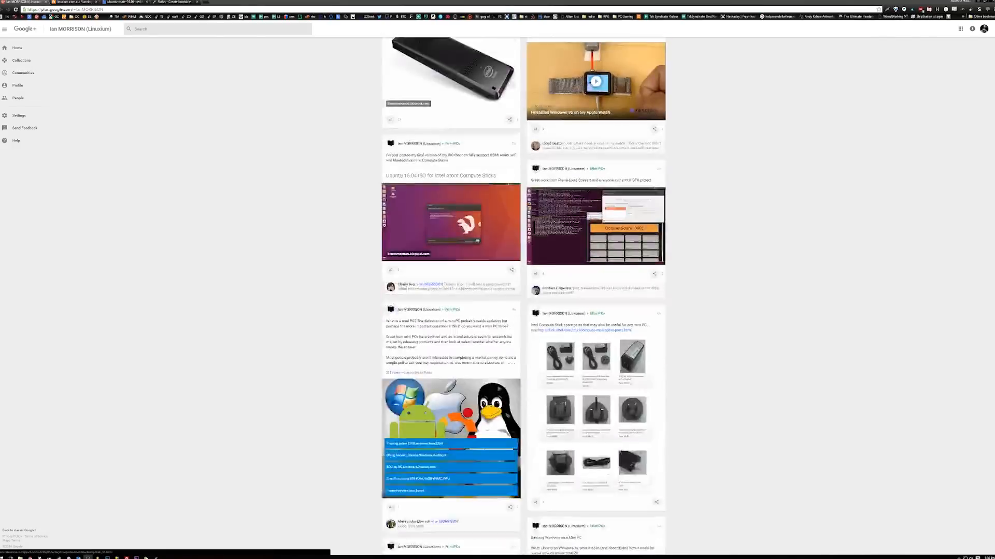
pyautogui.scroll(3)
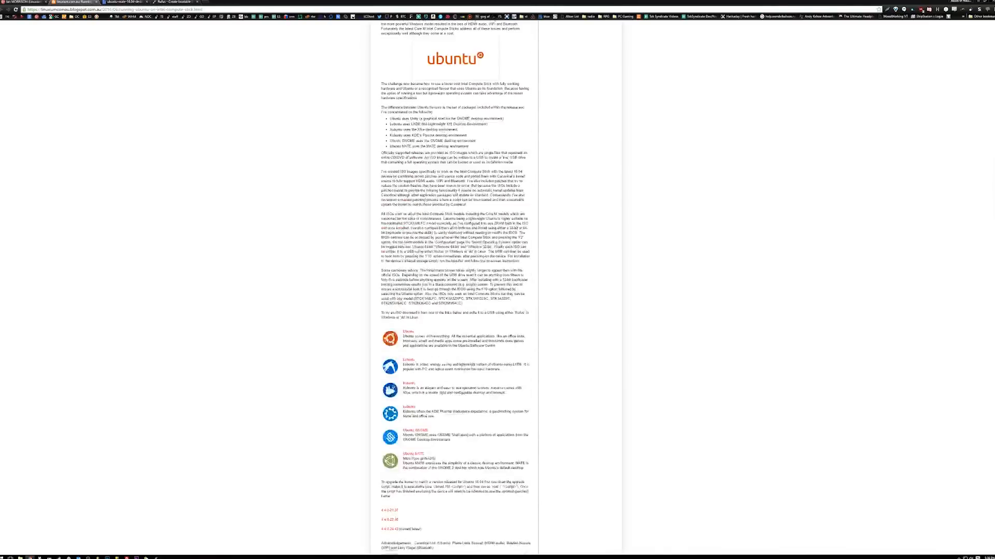
pyautogui.scroll(3)
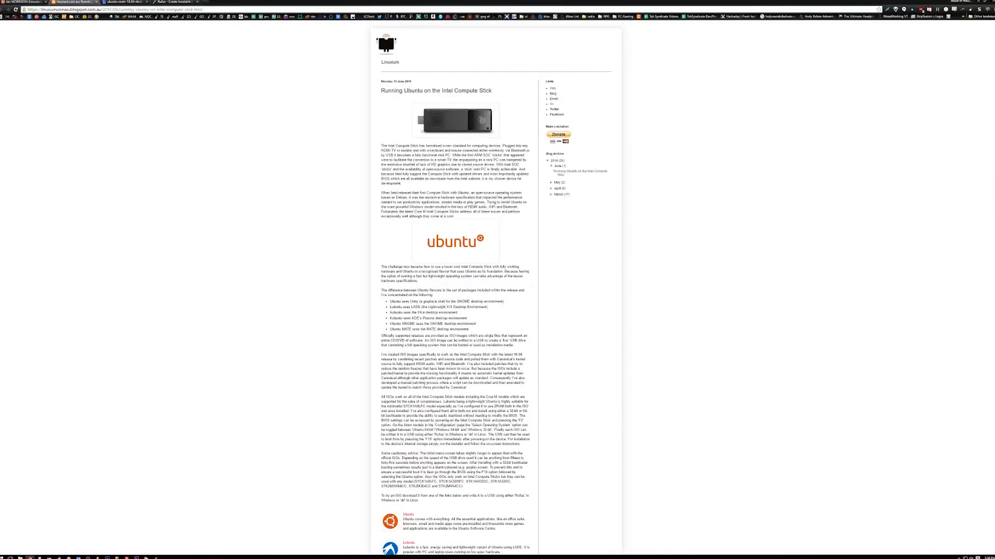
pyautogui.scroll(-3)
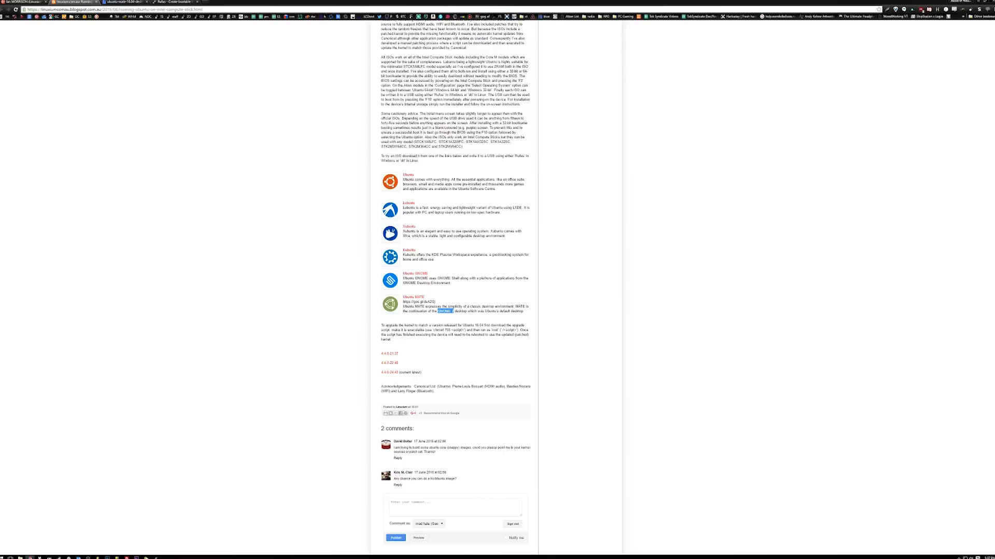
pyautogui.moveTo(419, 302)
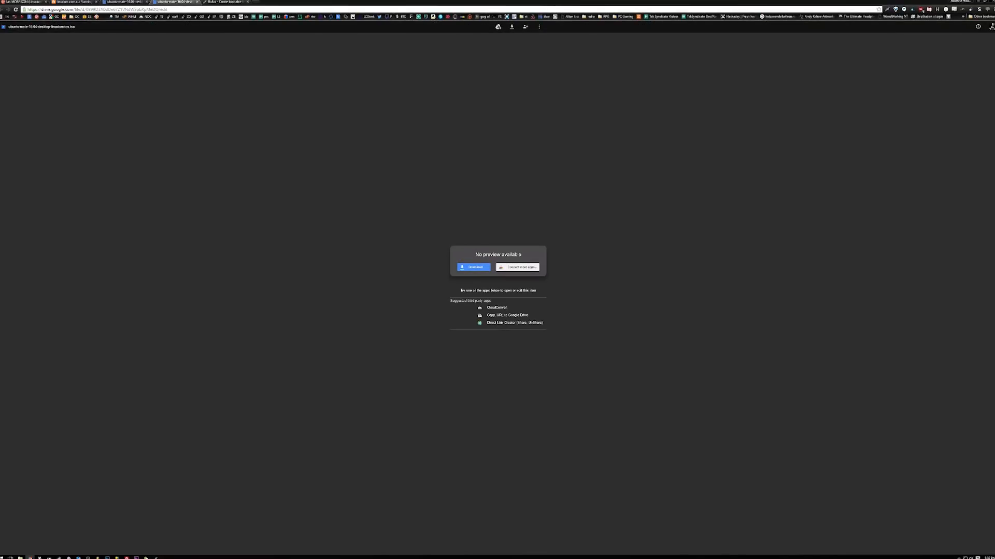
# - Open the Ubuntu MATE 16.04 ISO download page on Google Drive
pyautogui.click(225, 2)
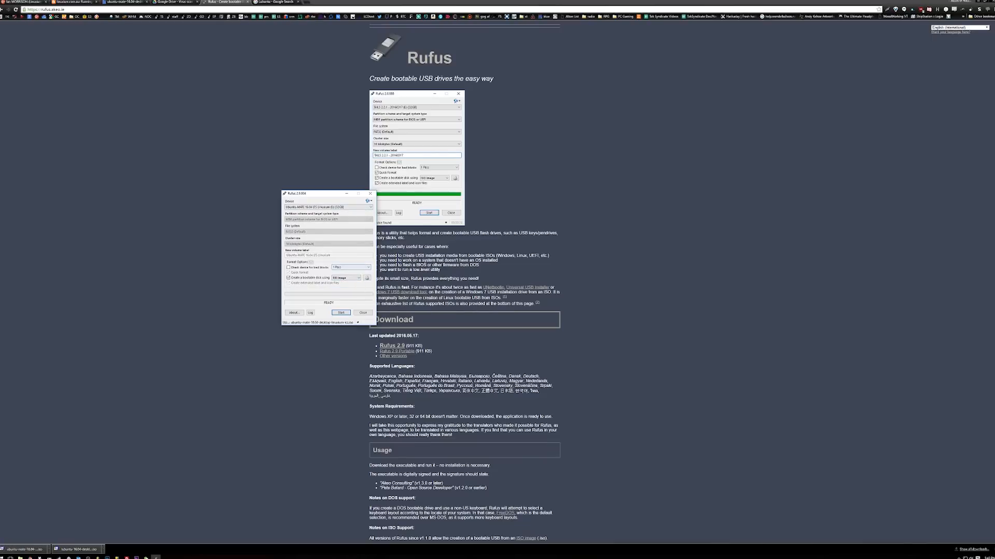
pyautogui.moveTo(347, 278)
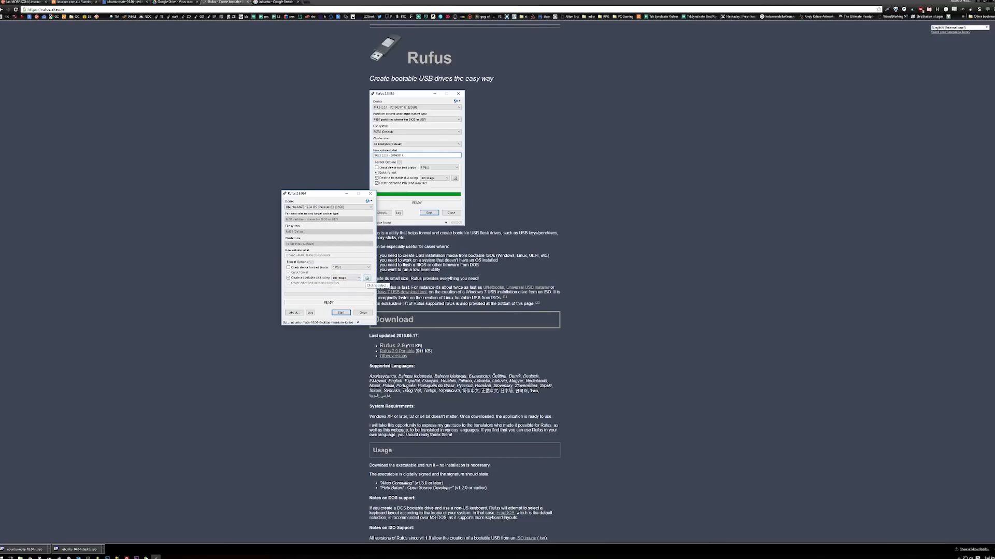
# - Open Rufus's ISO image file picker via the disc icon
pyautogui.click(366, 278)
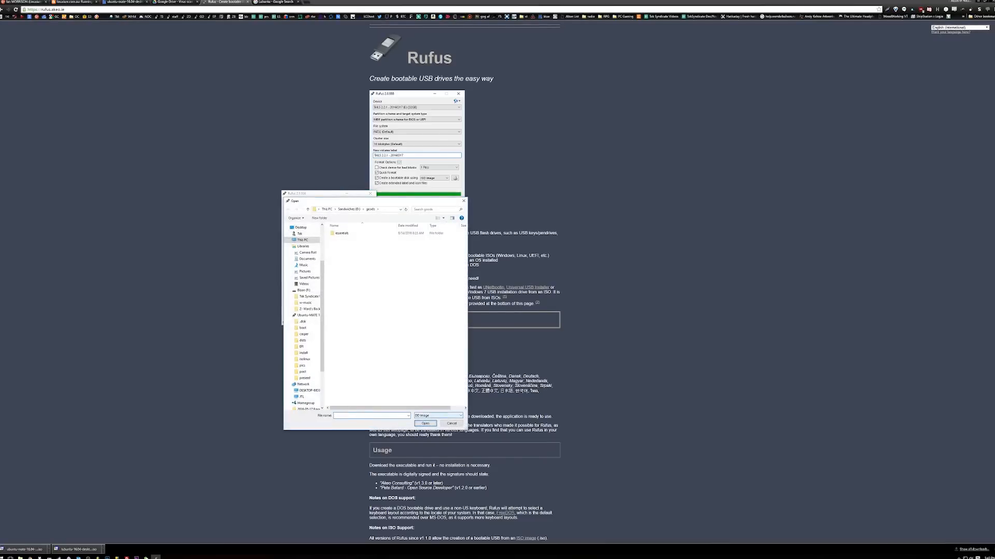
# - Load the Ubuntu MATE 16.04 ISO and choose the drive's file system
pyautogui.click(438, 416)
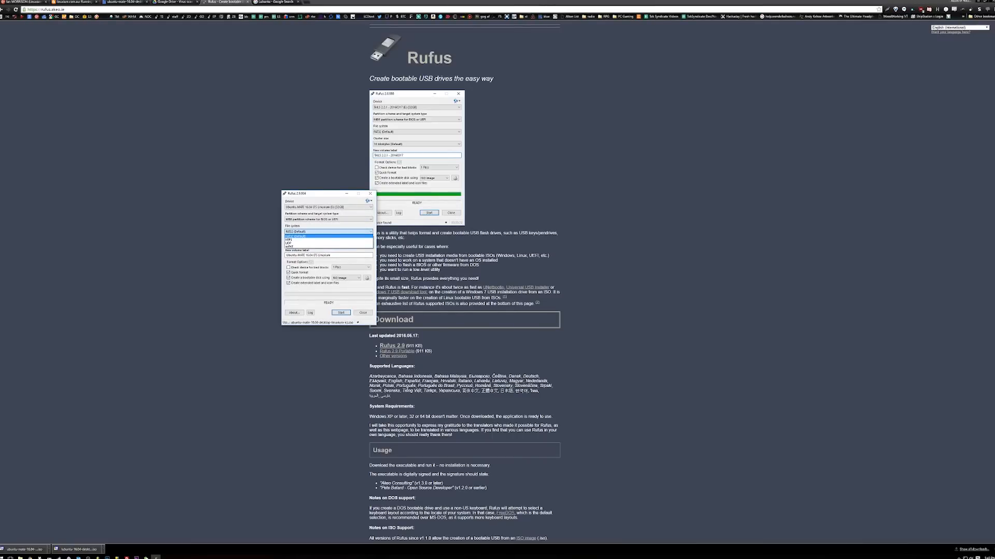
pyautogui.click(328, 232)
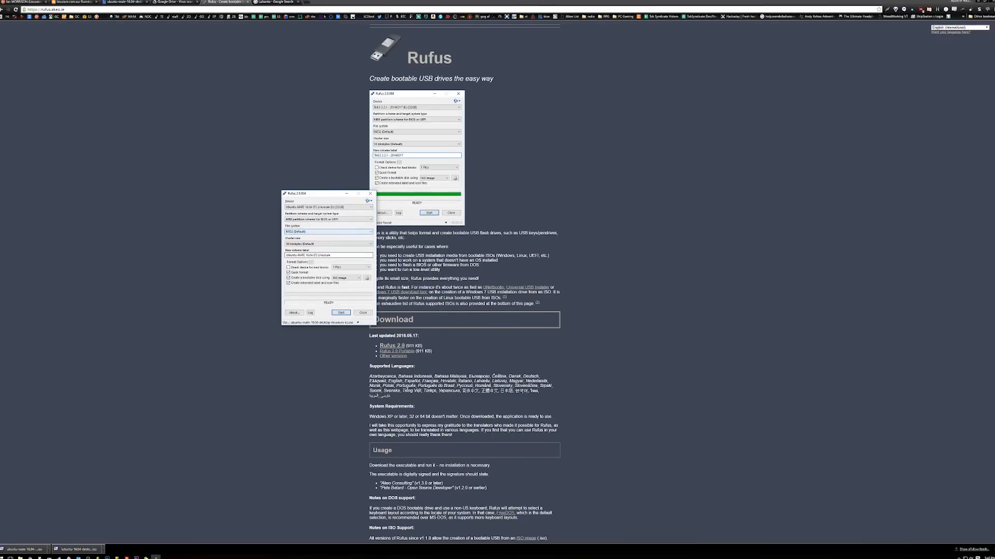
pyautogui.moveTo(341, 312)
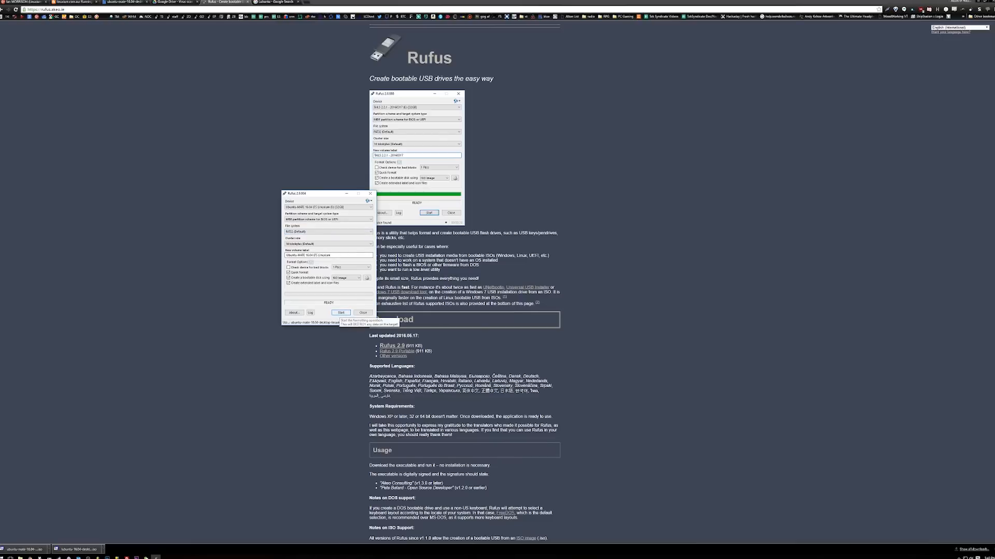
# - Start writing the image in DD Image mode and accept erasing the drive
pyautogui.click(341, 312)
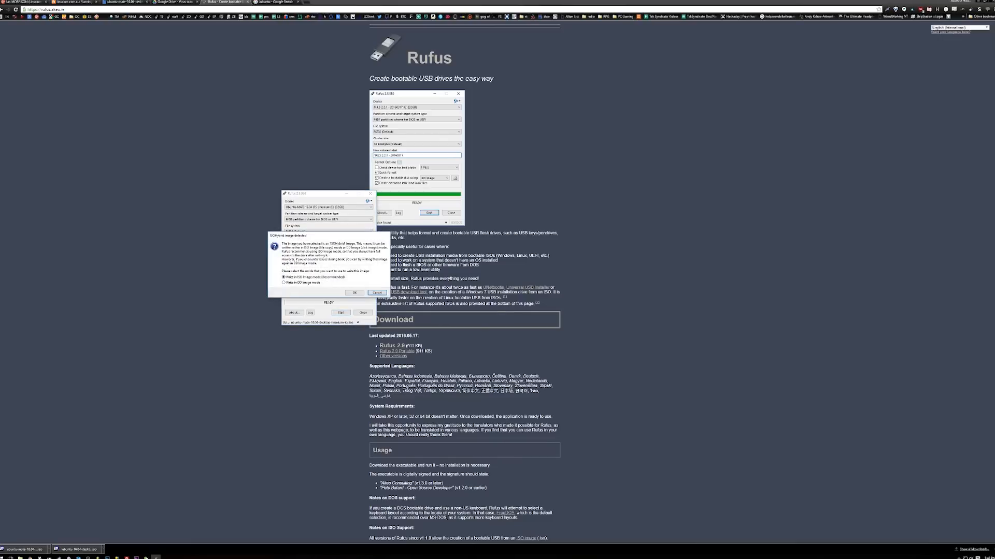
pyautogui.click(292, 283)
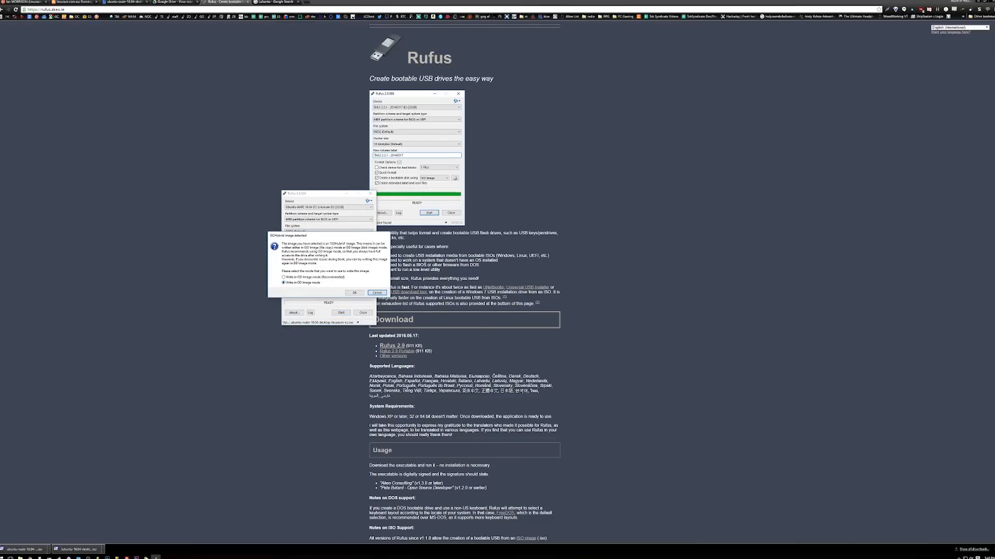
pyautogui.click(354, 292)
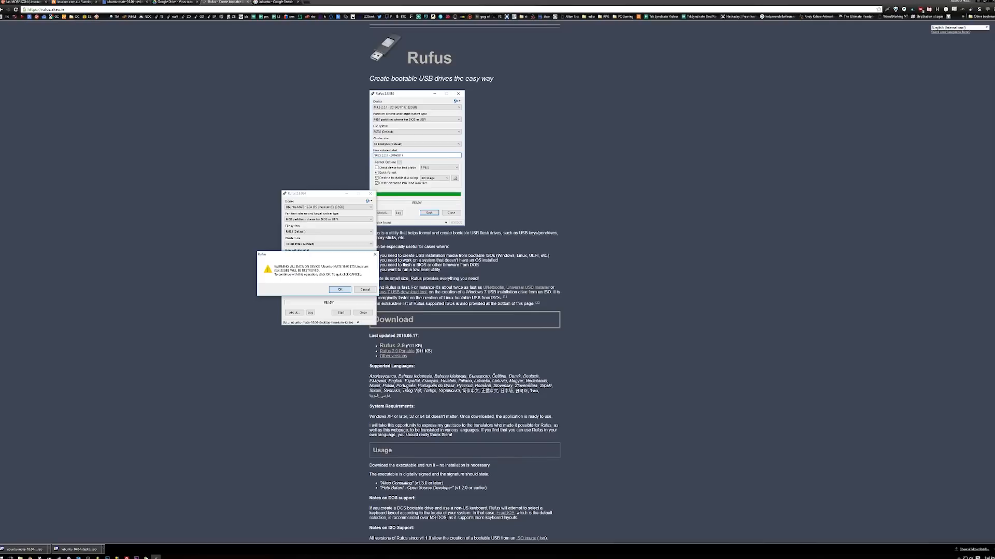
pyautogui.click(339, 290)
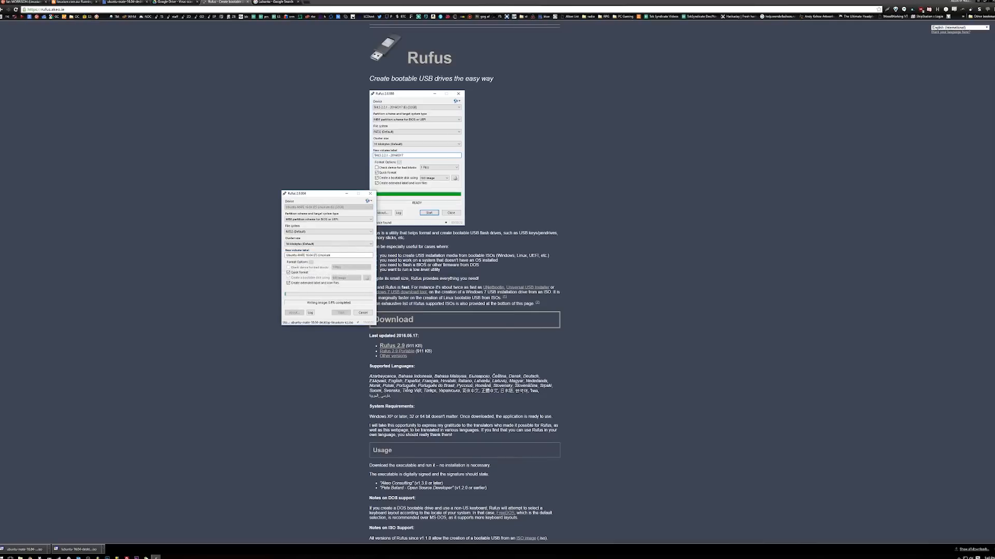